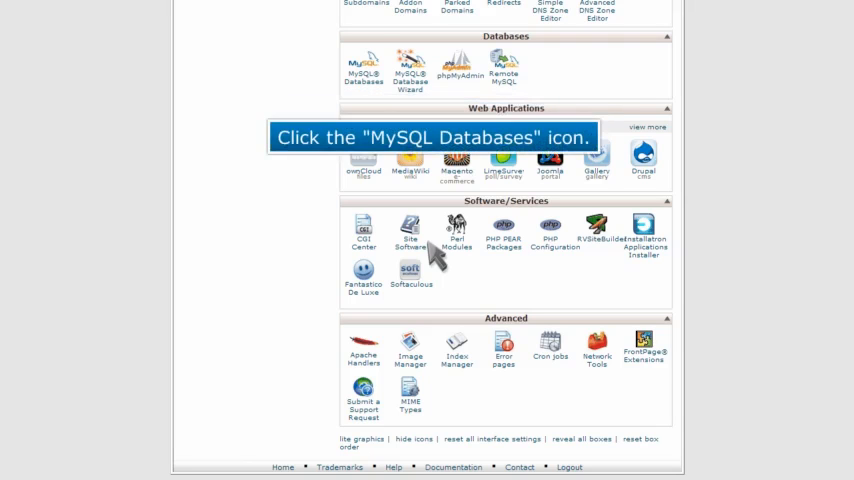
- Open the MySQL Databases page from the cPanel home page
left_click(363, 72)
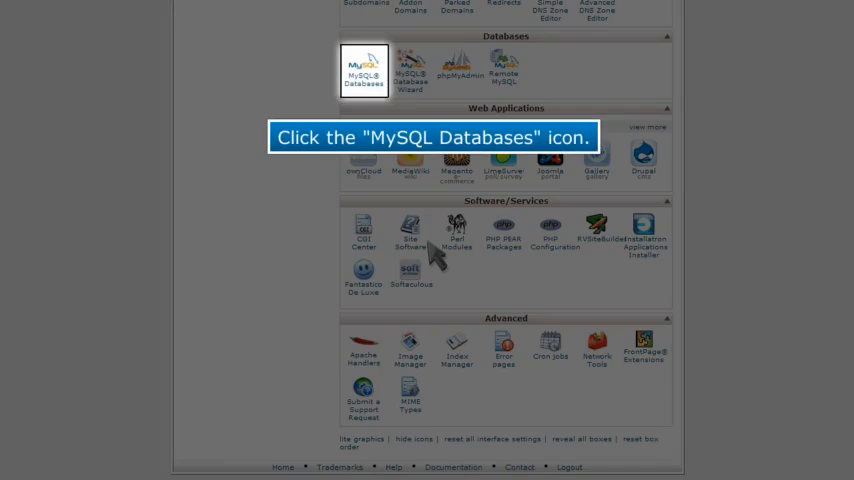
left_click(363, 72)
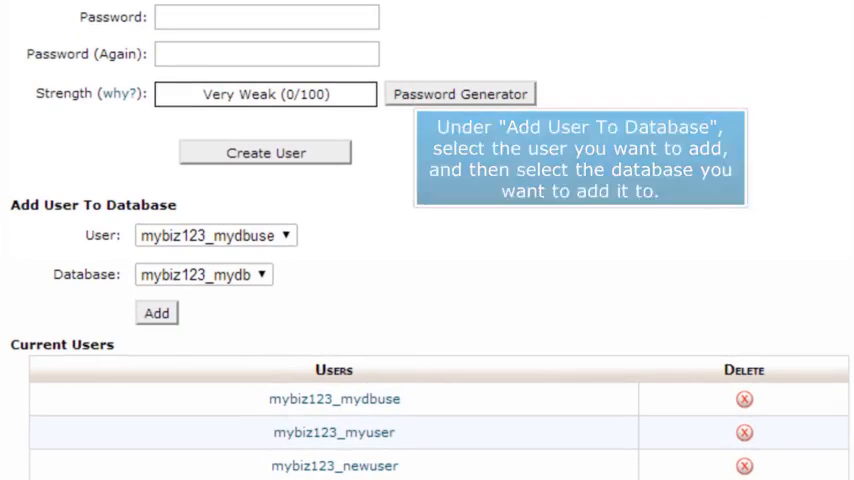
- Add user mybiz123_newuser to database mybiz123_mydb
left_click(212, 235)
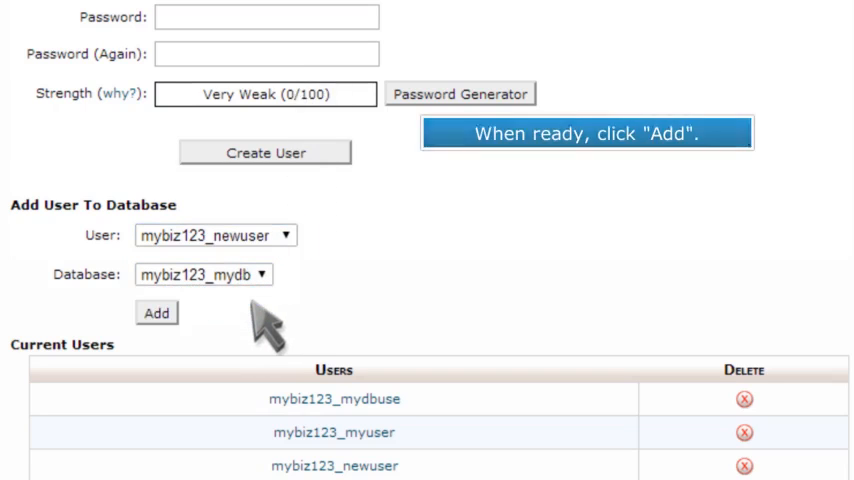
left_click(156, 313)
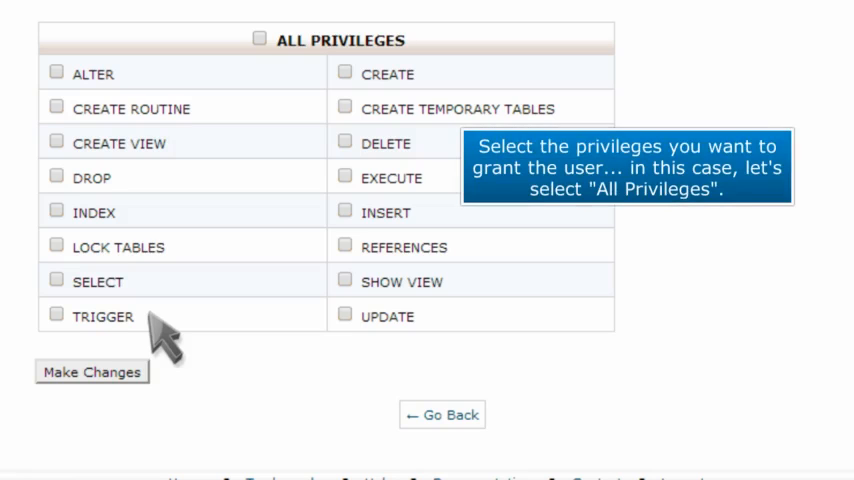
mouse_move(238, 160)
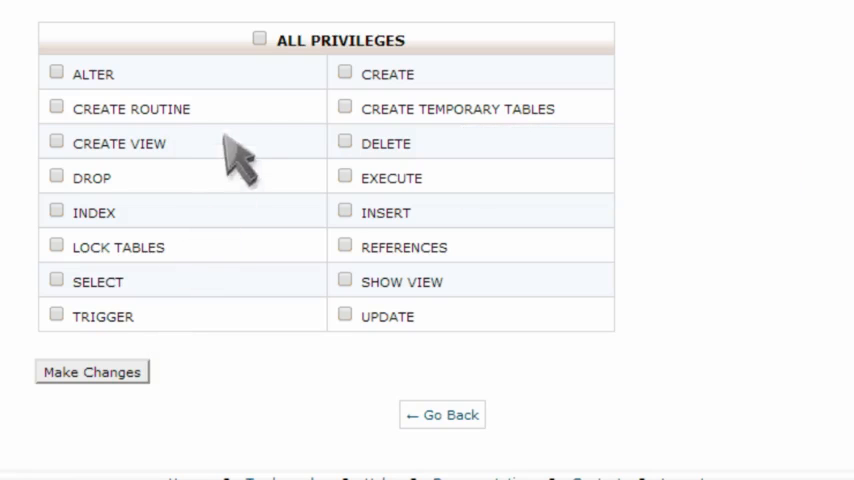
- Grant mybiz123_newuser ALL PRIVILEGES on mybiz123_mydb and return to MySQL Databases
left_click(259, 38)
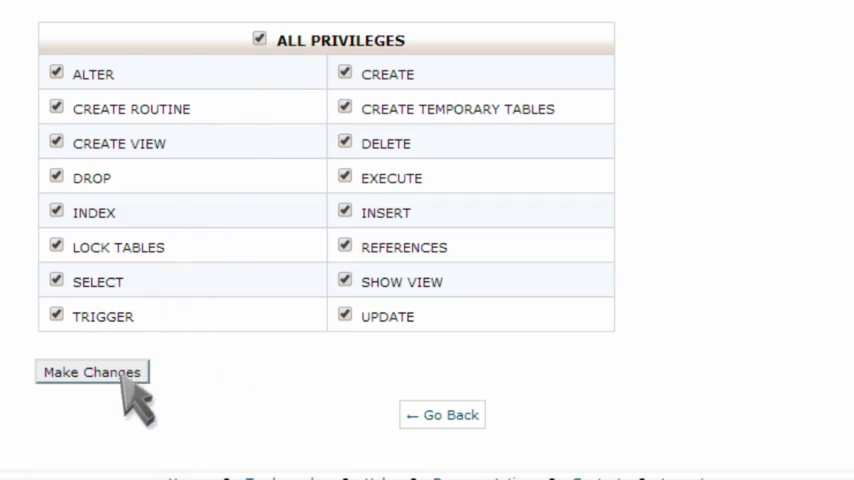
left_click(91, 372)
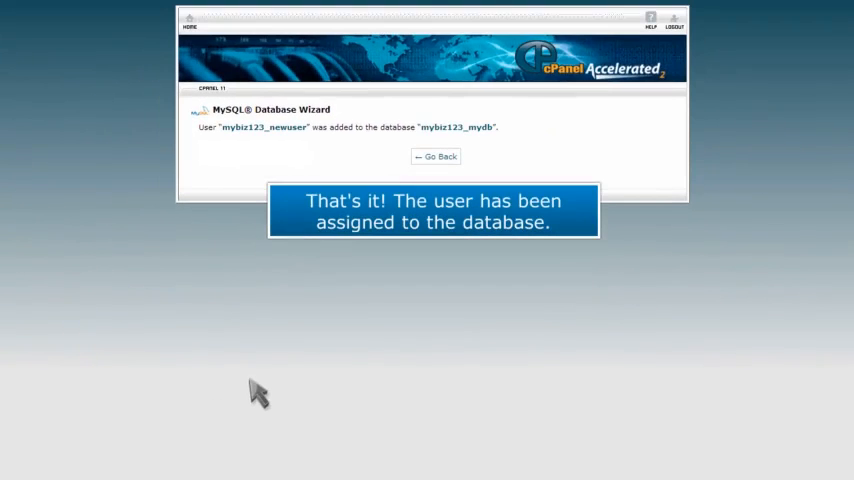
left_click(436, 157)
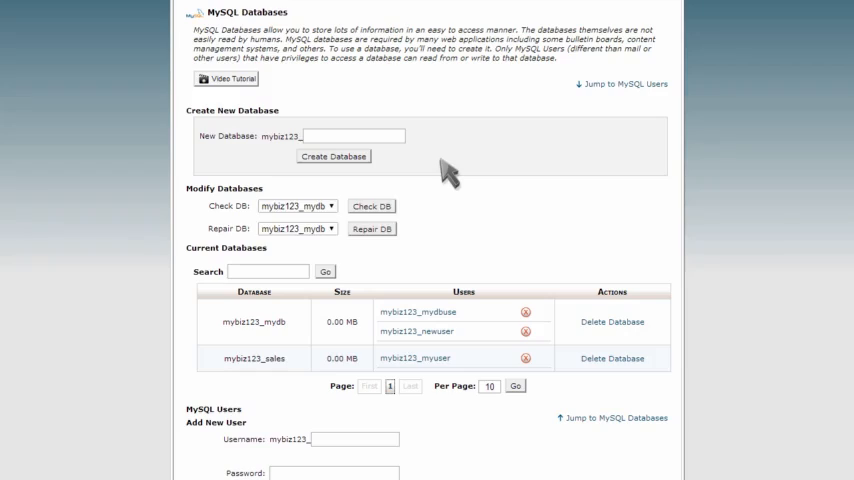